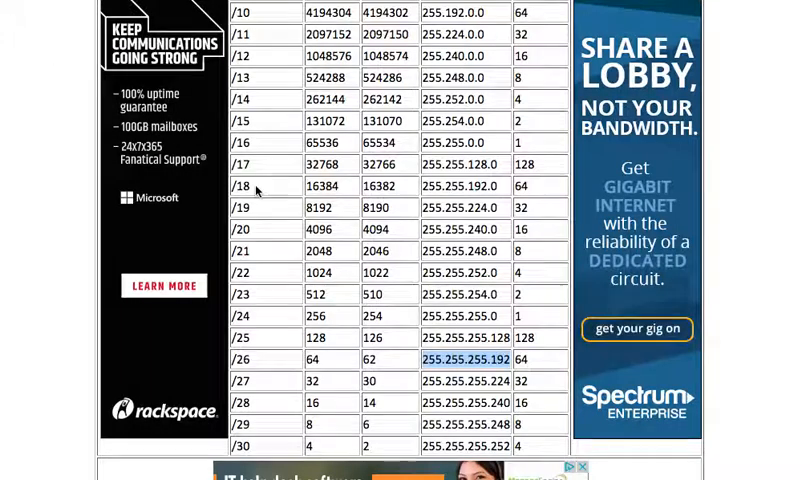
# Step: Read the /26 row off the subnet chart: 255.255.255.192, 64 total, 62 usable
pyautogui.scroll(3)
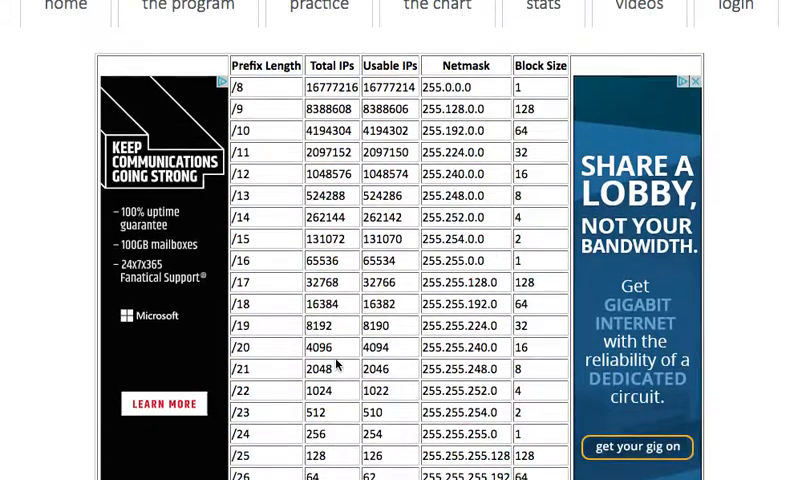
pyautogui.scroll(-3)
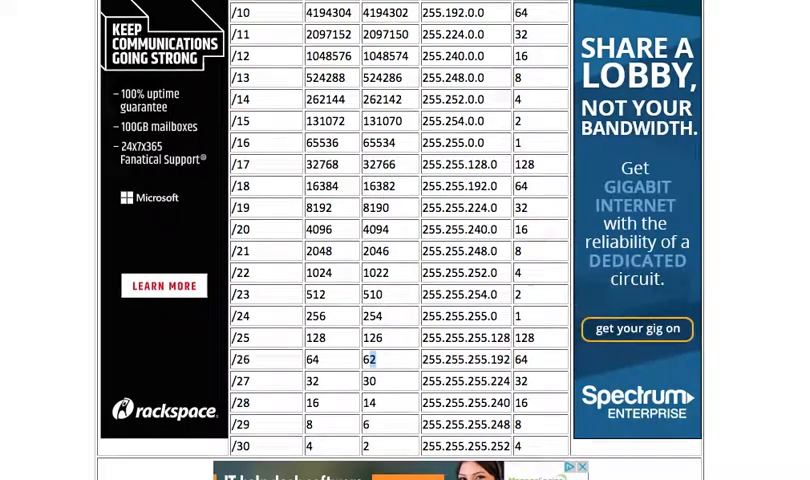
pyautogui.scroll(3)
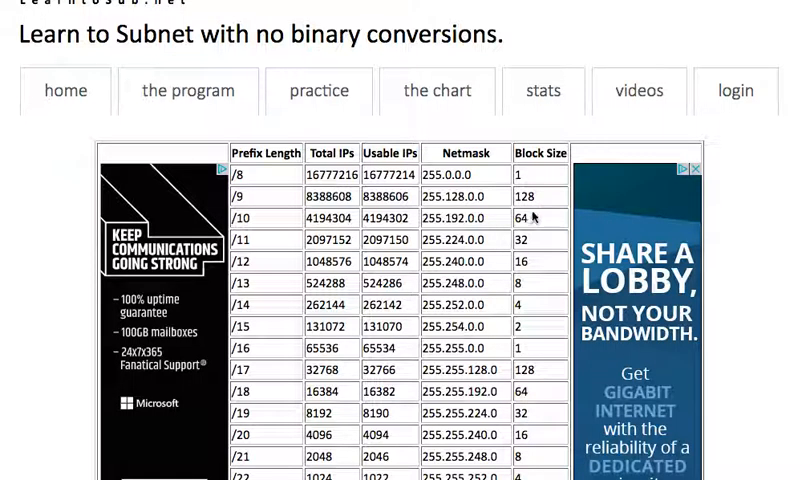
pyautogui.scroll(-3)
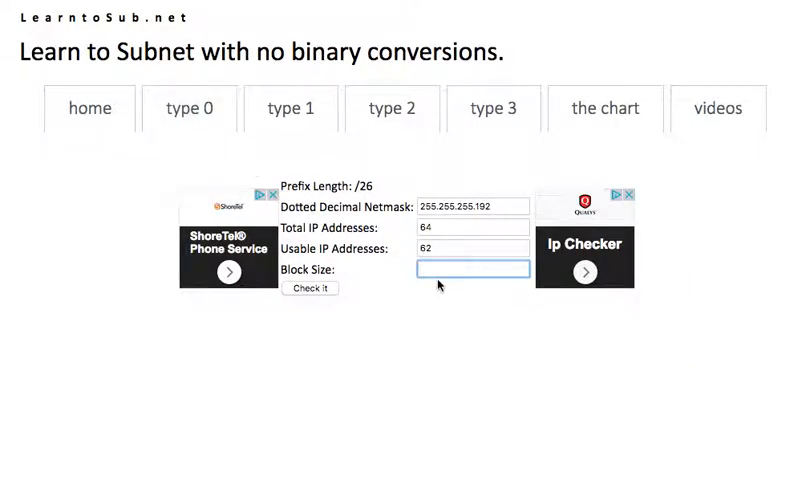
# Step: Answer the /22 problem as 255.255.252.0, 1024, 1022, increment 4, check it correct, and start the next problem
pyautogui.click(310, 288)
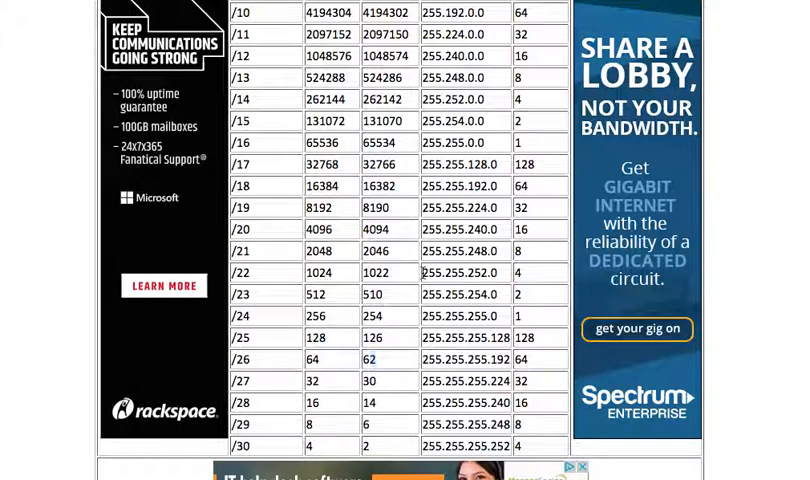
pyautogui.doubleClick(464, 272)
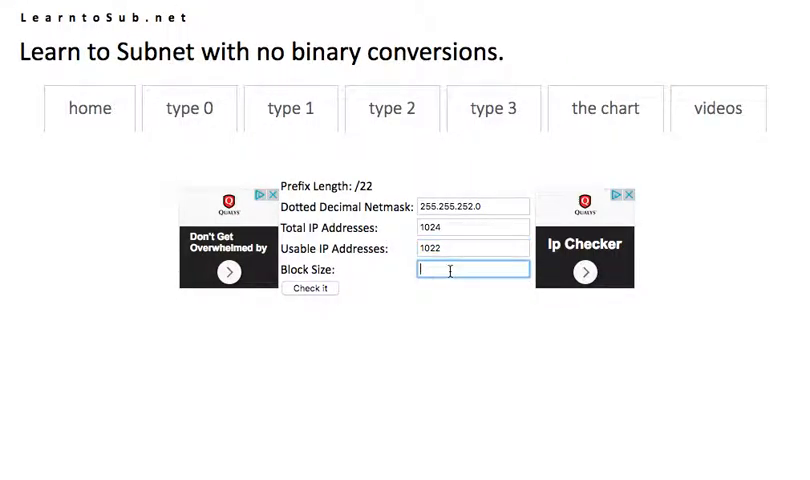
pyautogui.write('4')
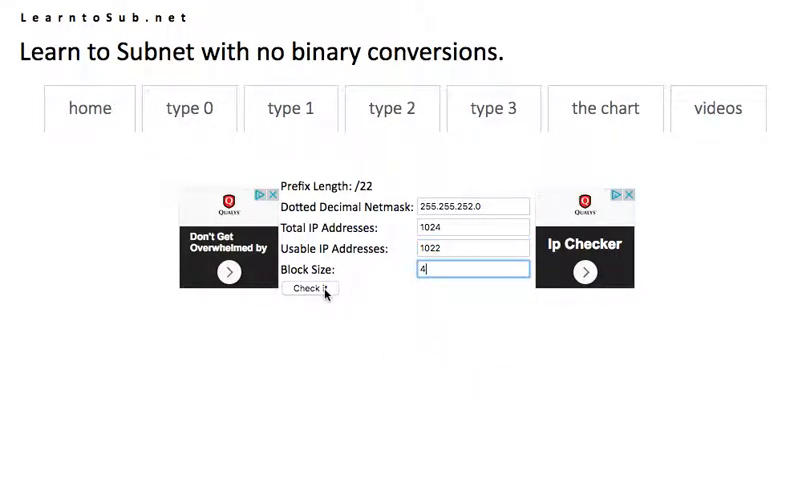
pyautogui.click(308, 288)
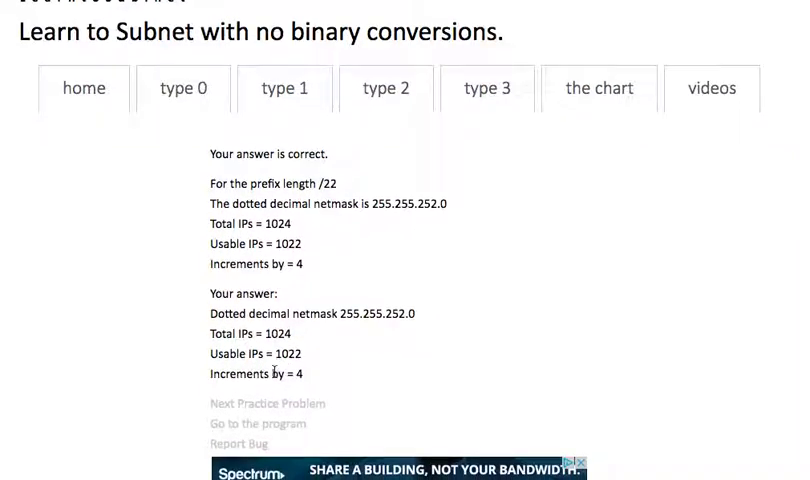
pyautogui.click(268, 404)
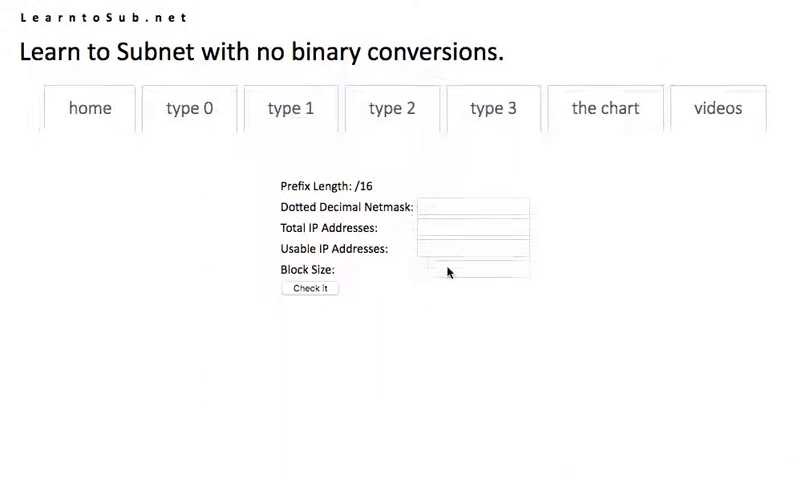
# Step: Look up the /16 row (255.255.0.0) in the subnet chart and return to the problem
pyautogui.click(604, 108)
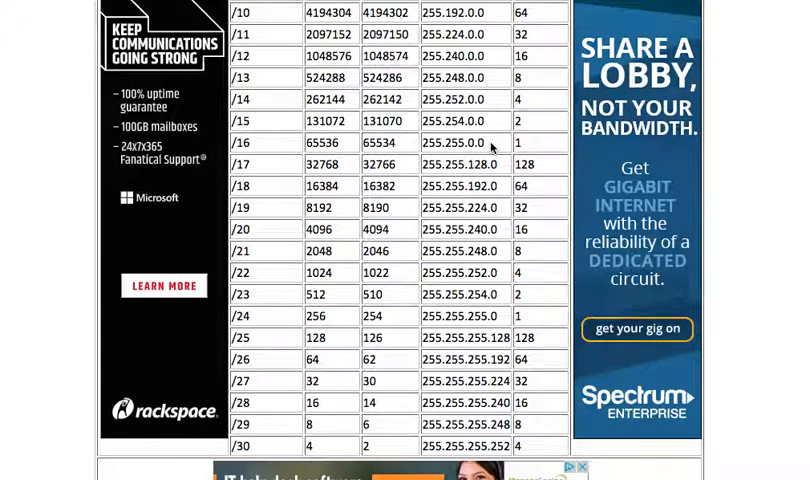
pyautogui.doubleClick(456, 142)
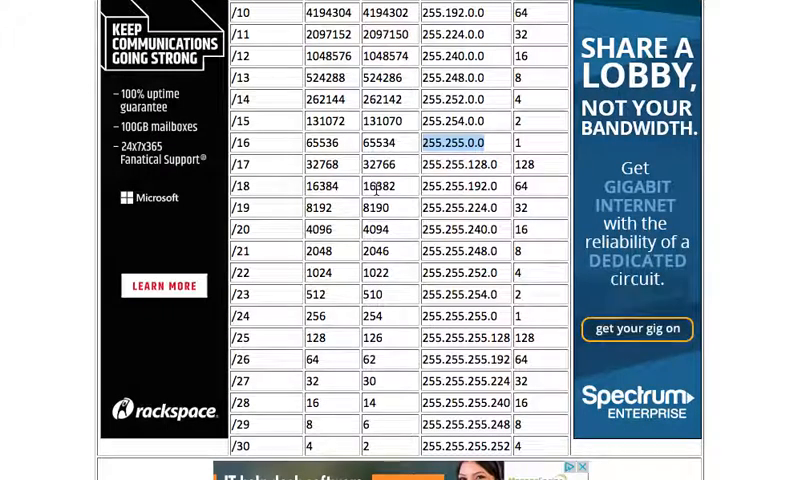
pyautogui.click(328, 142)
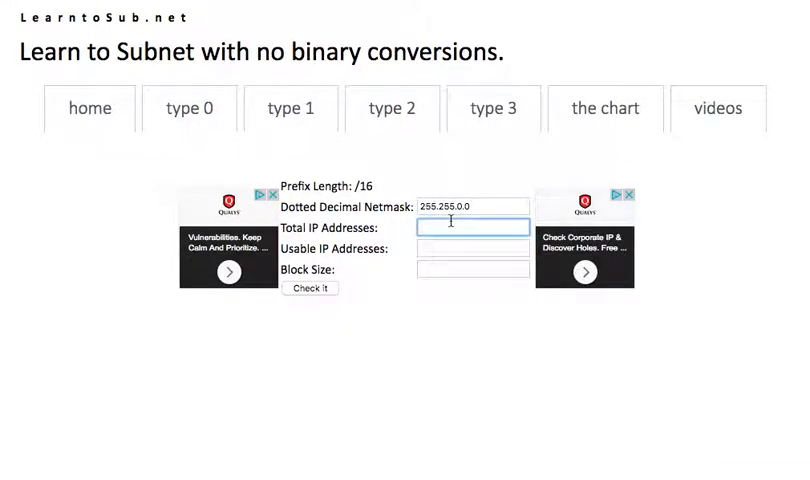
# Step: Enter 65536 total, 65534 usable, increment 1 for /16 and check the answers
pyautogui.click(310, 288)
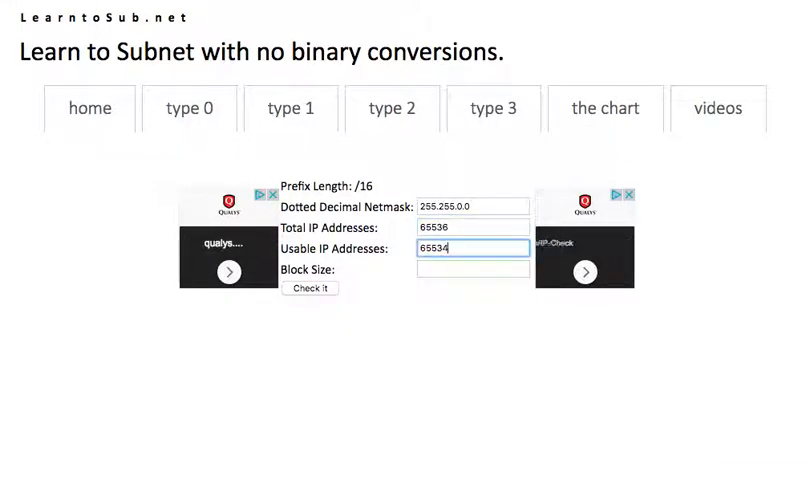
pyautogui.click(472, 268)
pyautogui.write('1')
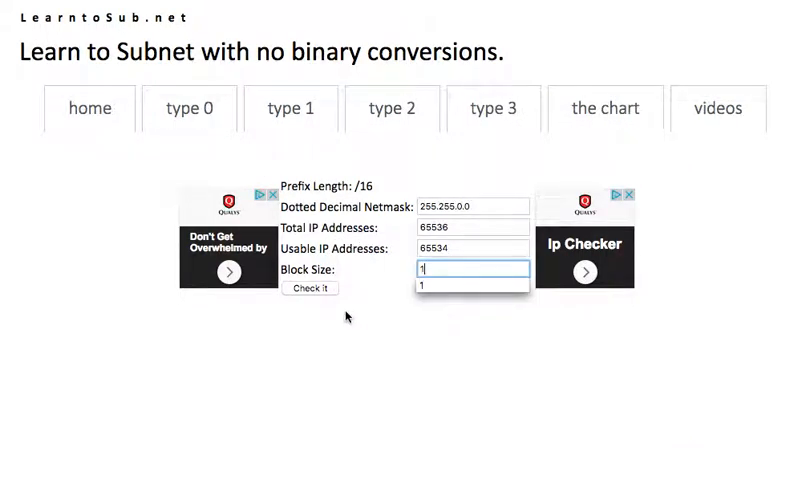
pyautogui.click(310, 288)
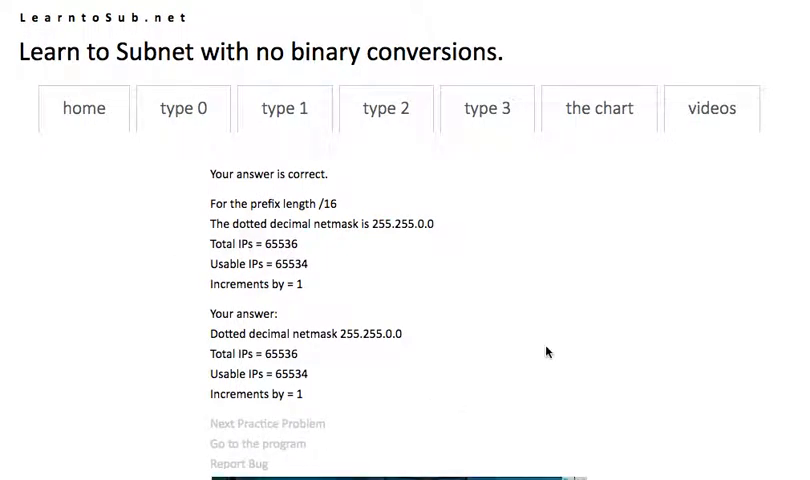
pyautogui.moveTo(556, 360)
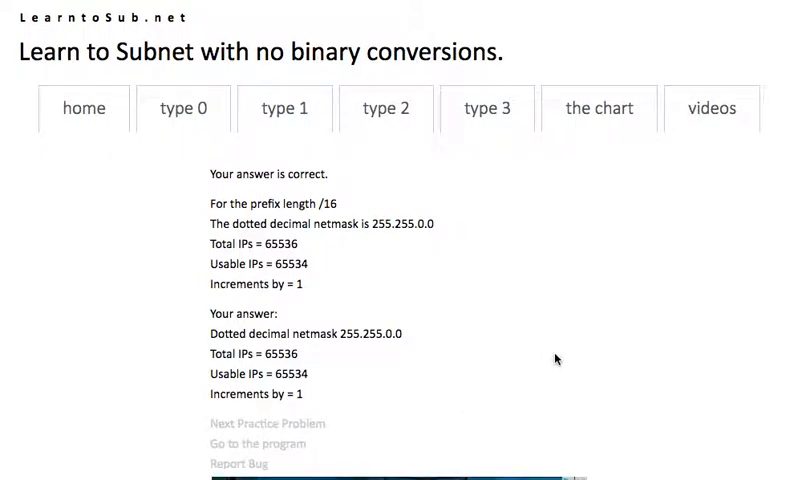
pyautogui.moveTo(520, 302)
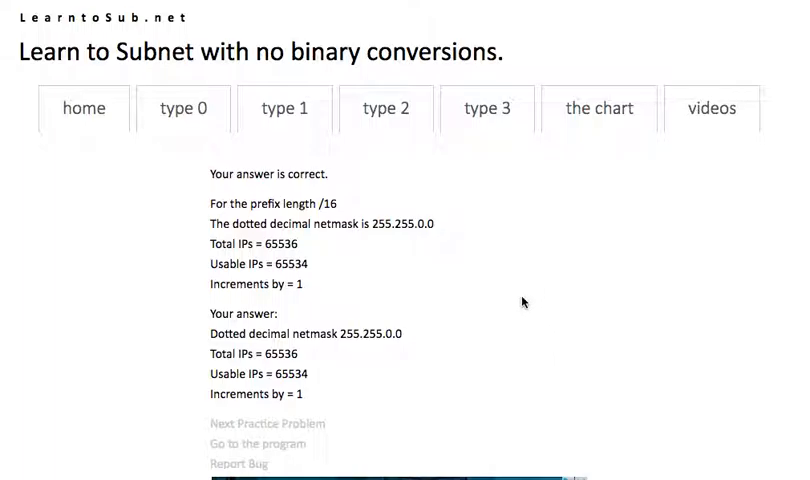
pyautogui.moveTo(598, 108)
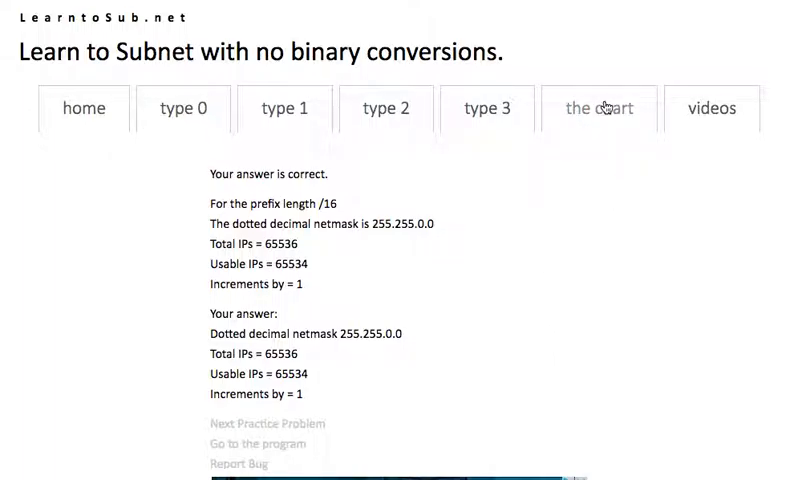
pyautogui.moveTo(546, 168)
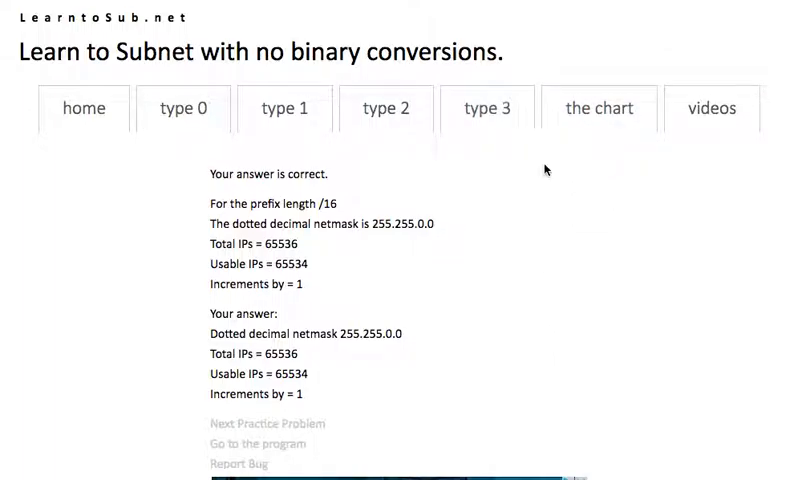
pyautogui.moveTo(548, 232)
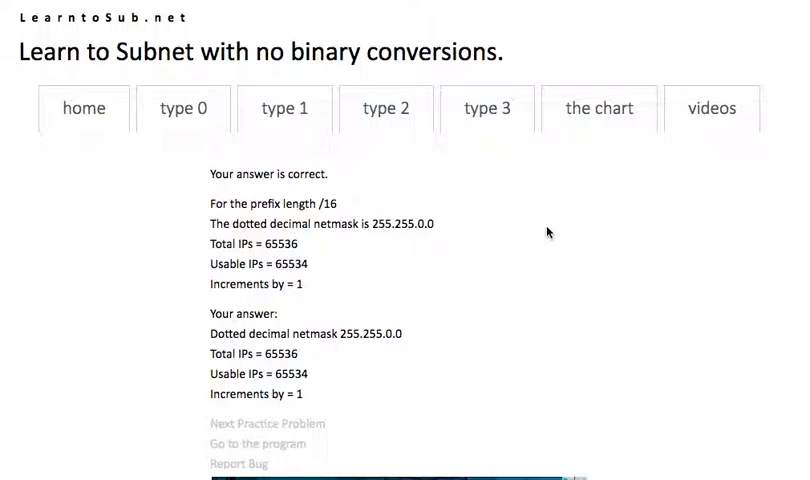